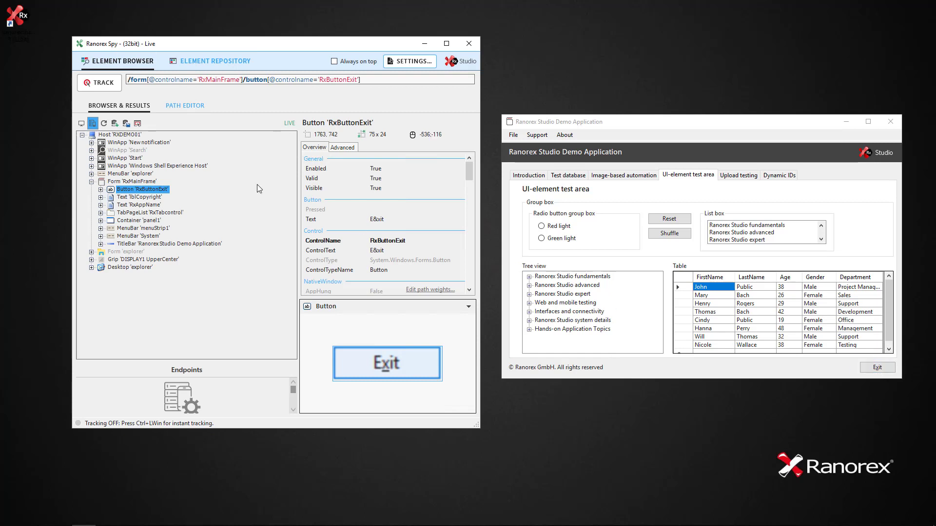
- Inspect the Exit button path's controlname attribute in the Path Editor, then view its single matching result
{"action": "left_click", "coordinate": [244, 79]}
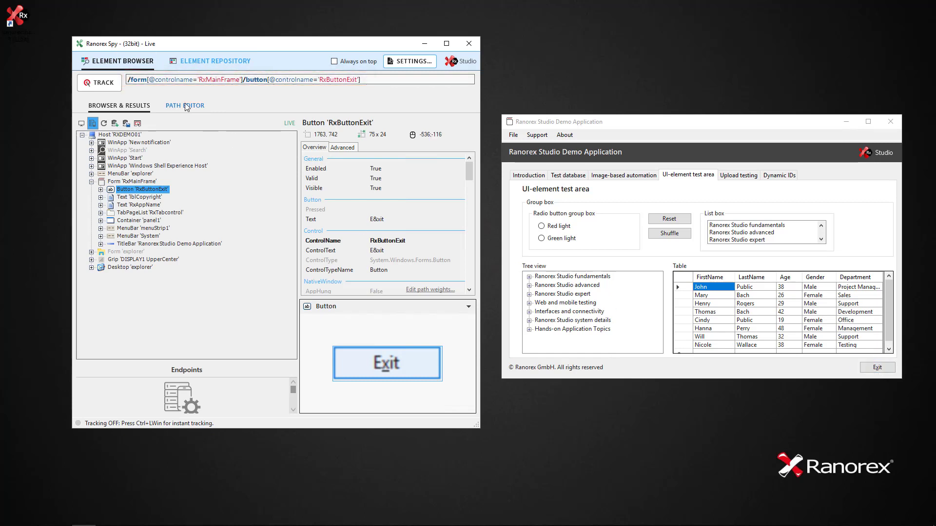
{"action": "left_click", "coordinate": [185, 106]}
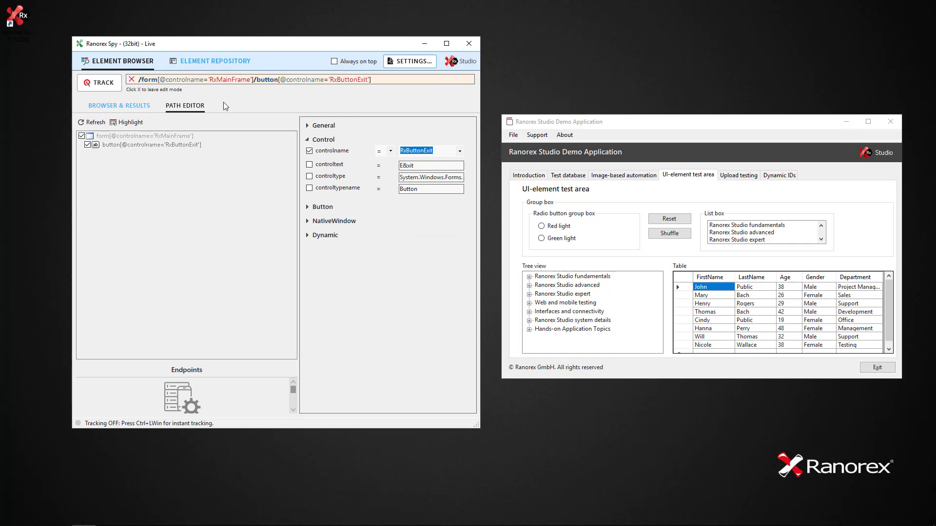
{"action": "mouse_move", "coordinate": [163, 94]}
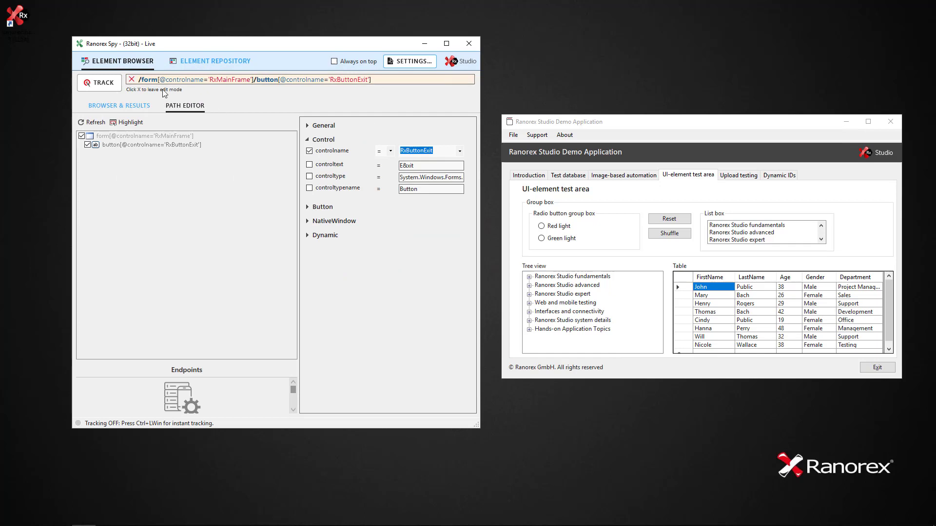
{"action": "left_click", "coordinate": [119, 106]}
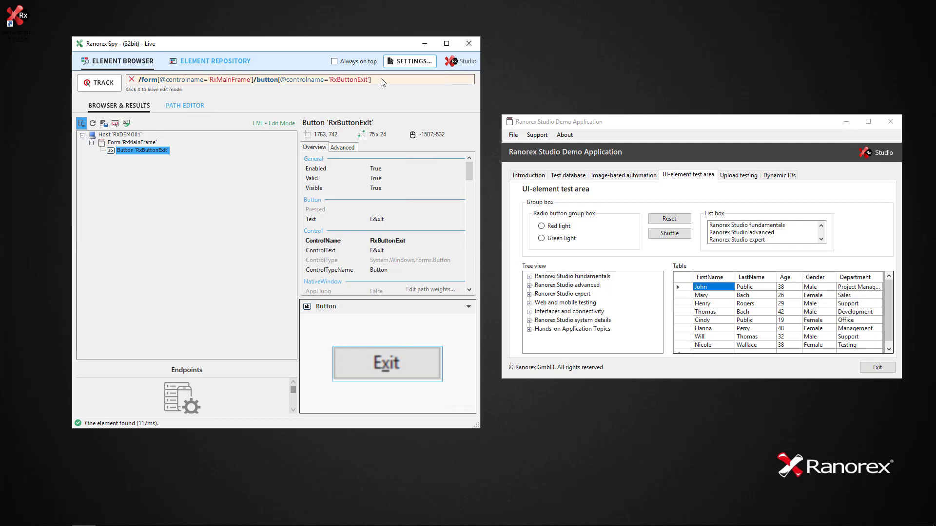
- Select the button's controlname condition in the path and reopen it in the Path Editor, still matching one element
{"action": "double_click", "coordinate": [358, 79]}
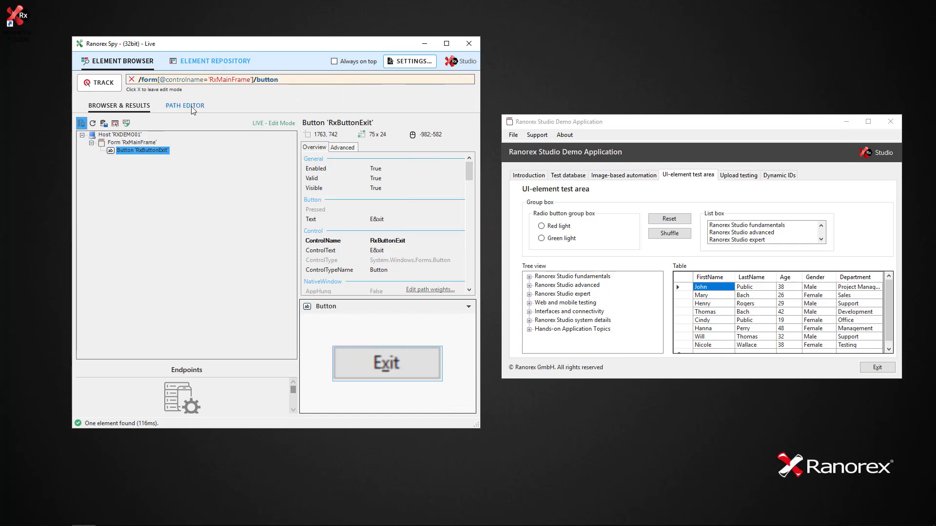
{"action": "left_click", "coordinate": [185, 106]}
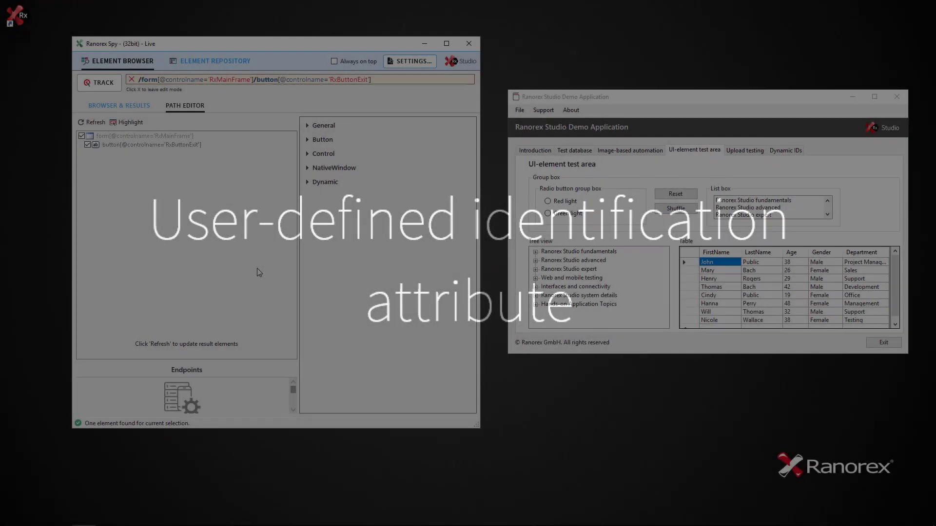
- Delete the whole RanoreXPath expression so only the host machine remains listed
{"action": "left_click", "coordinate": [324, 153]}
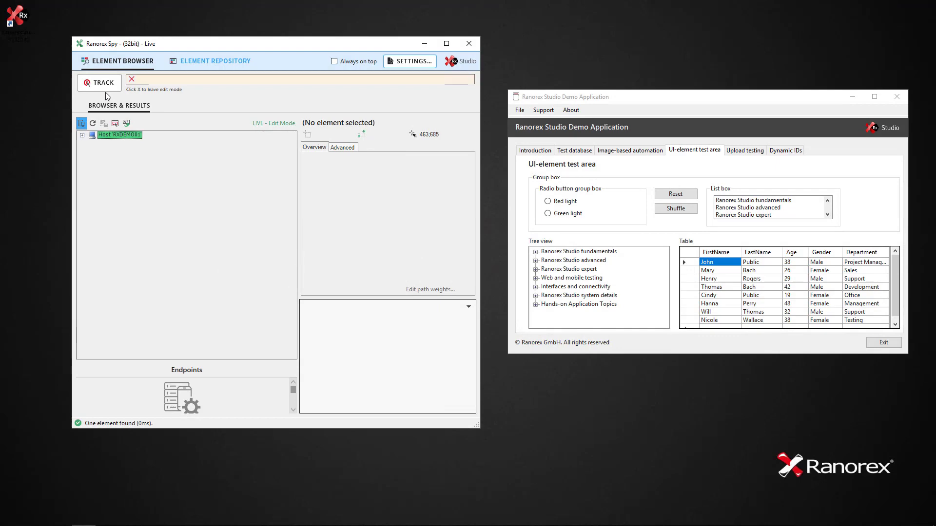
{"action": "left_click", "coordinate": [469, 43]}
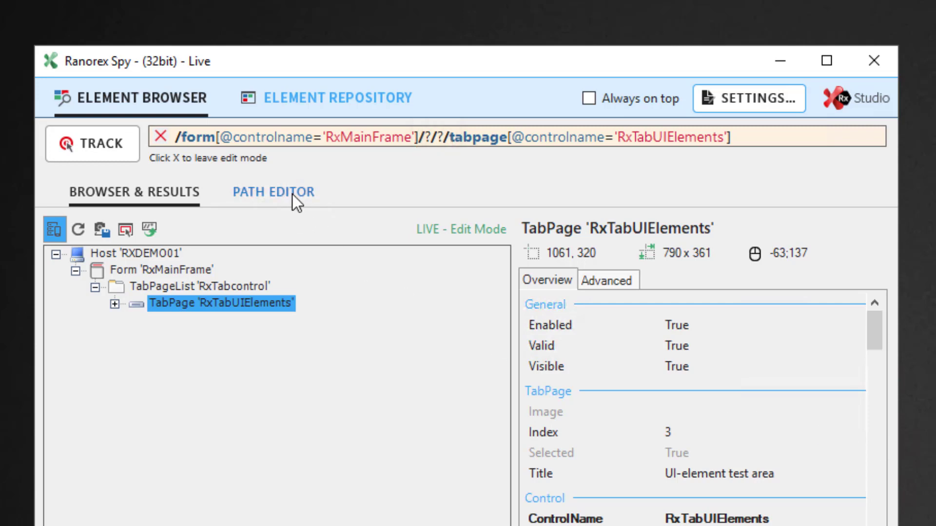
{"action": "left_click", "coordinate": [273, 192]}
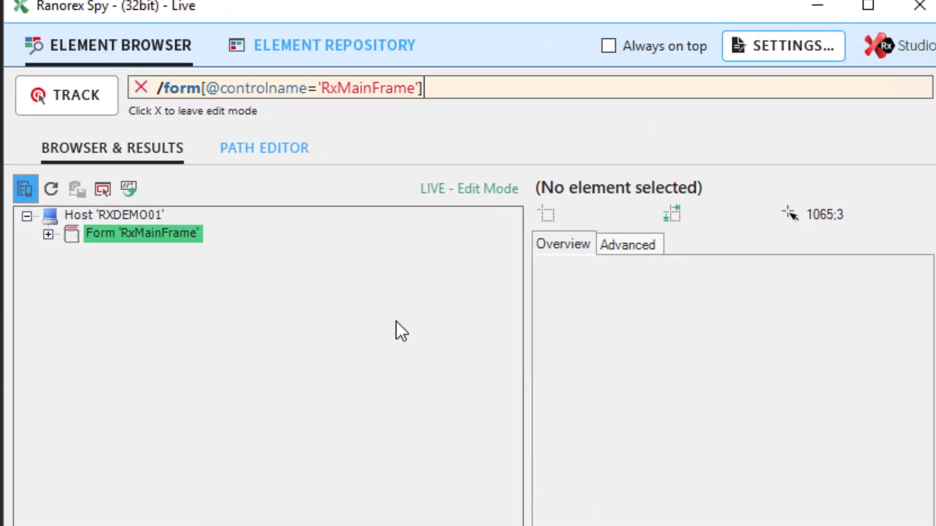
- Append //radiobutton to match radio buttons anywhere, then use /*/*/*/radiobutton for a fixed depth
{"action": "type", "text": "//"}
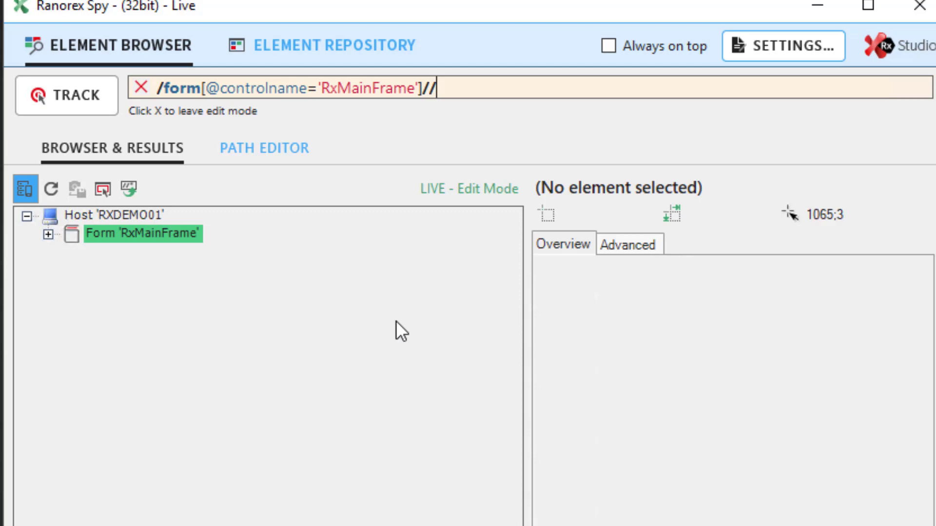
{"action": "type", "text": "radi"}
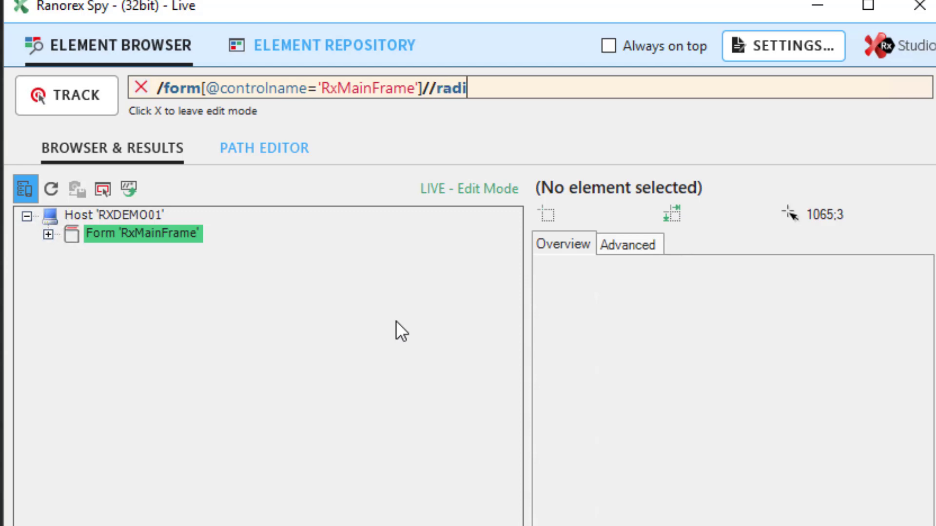
{"action": "type", "text": "bu"}
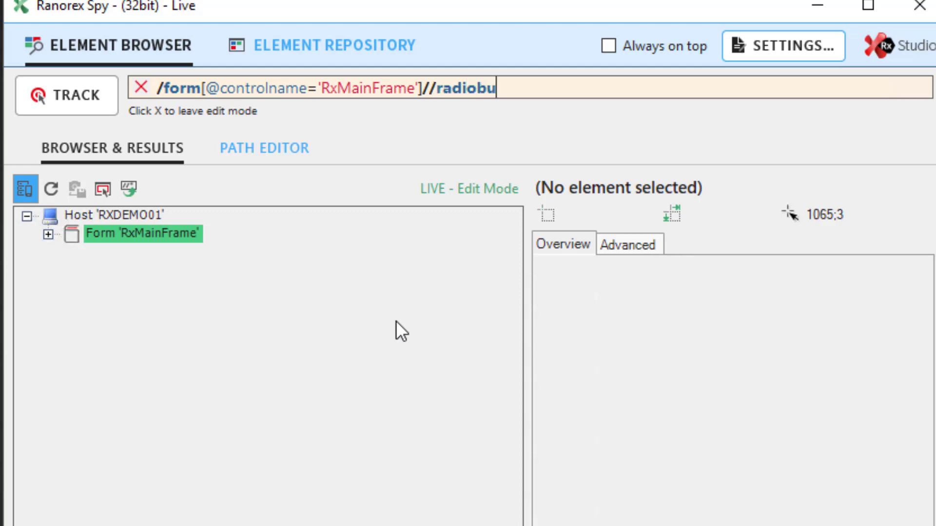
{"action": "type", "text": "tton"}
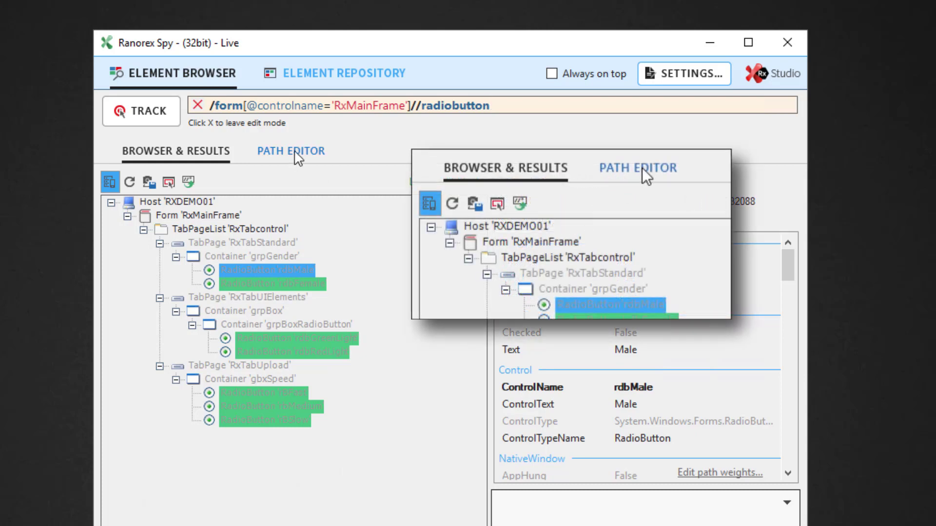
{"action": "left_click", "coordinate": [636, 167]}
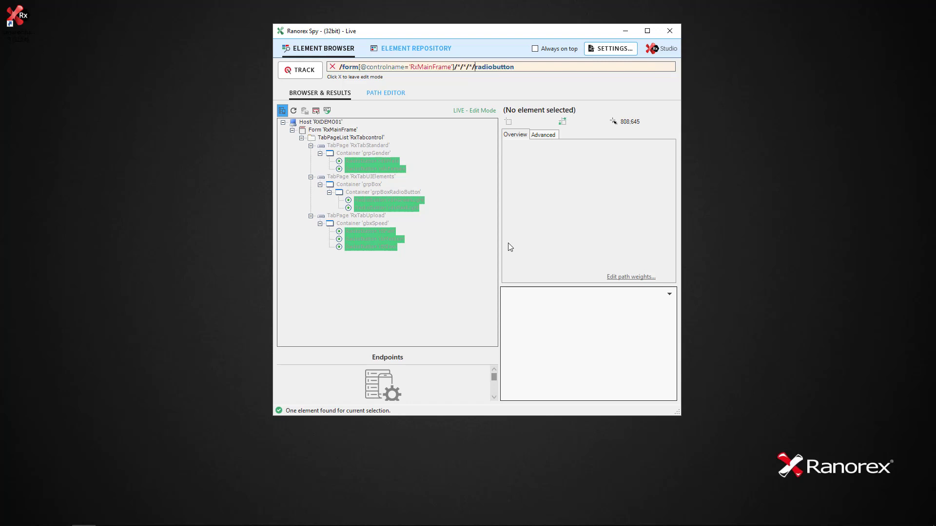
{"action": "left_click", "coordinate": [371, 162]}
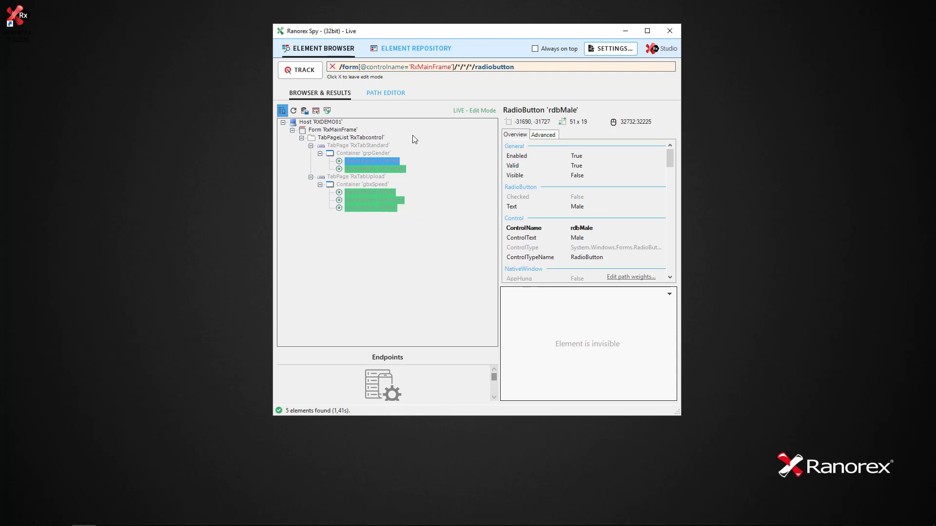
{"action": "left_click", "coordinate": [386, 92]}
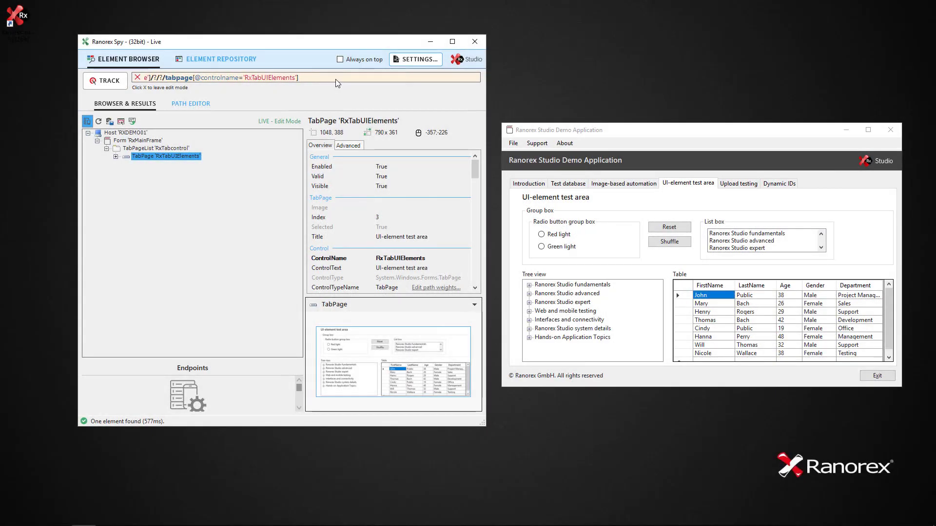
- Append //button under the RxTabUIElements tab page, finding 17 buttons including Shuffle
{"action": "type", "text": "//"}
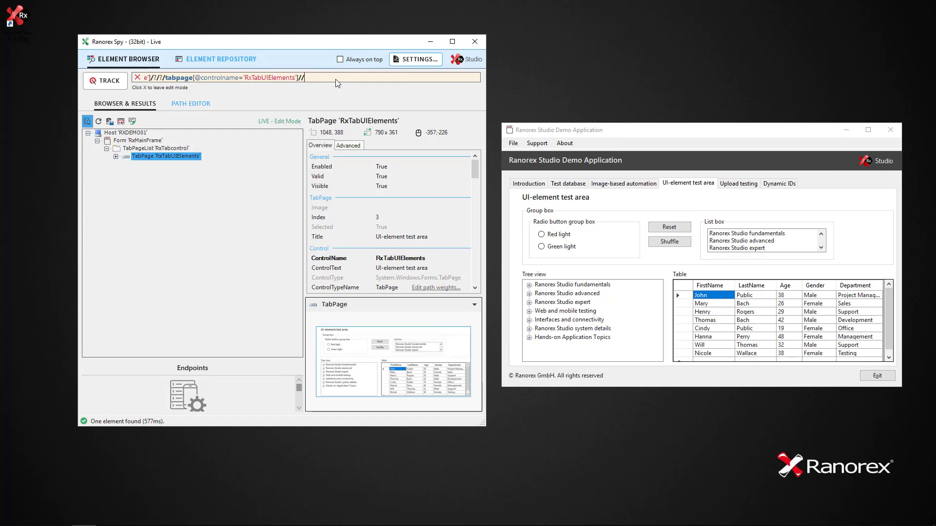
{"action": "type", "text": "butt"}
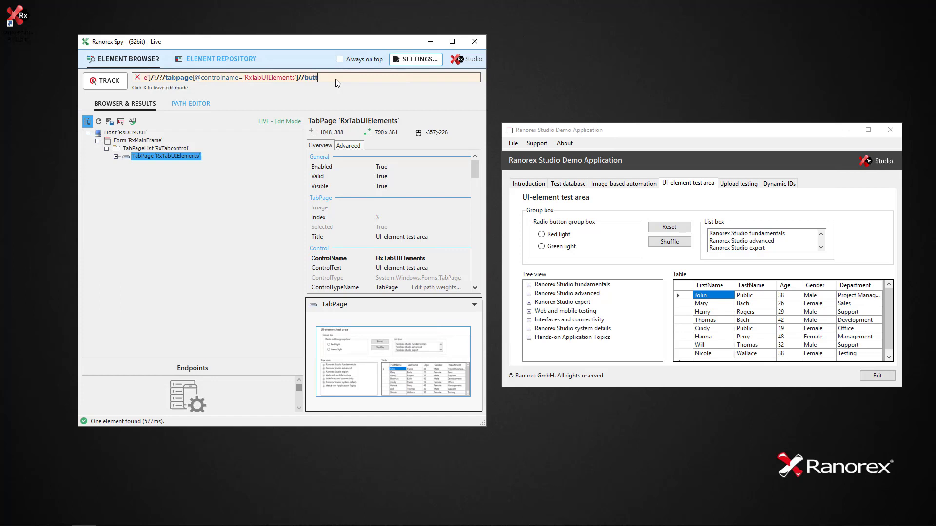
{"action": "type", "text": "on"}
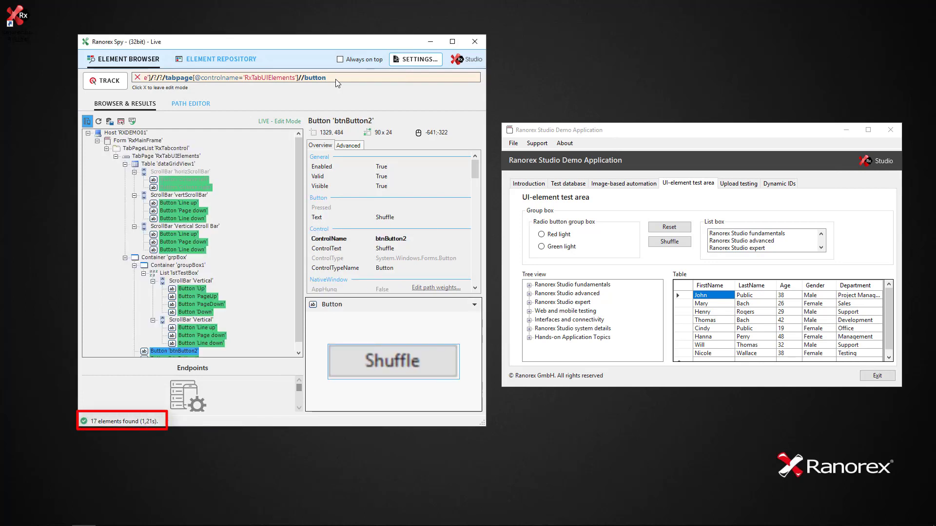
{"action": "left_click", "coordinate": [190, 104]}
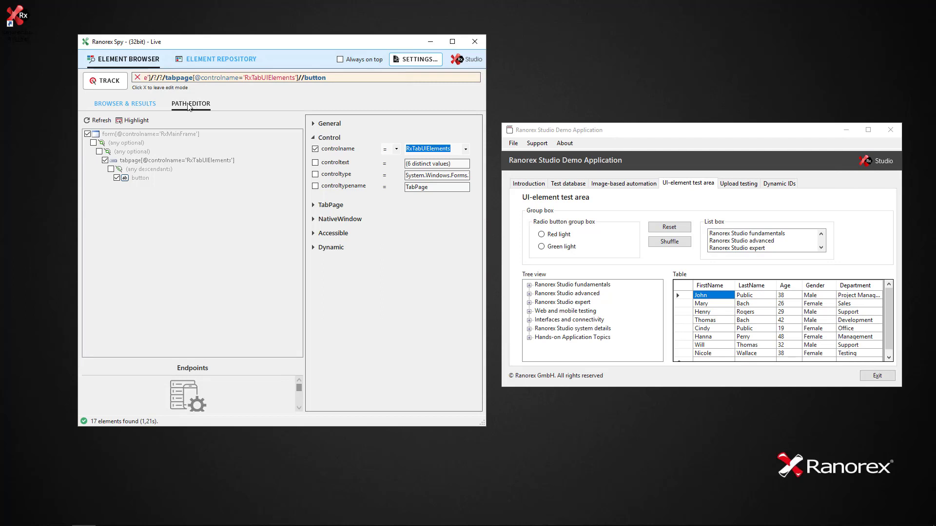
{"action": "left_click", "coordinate": [123, 103]}
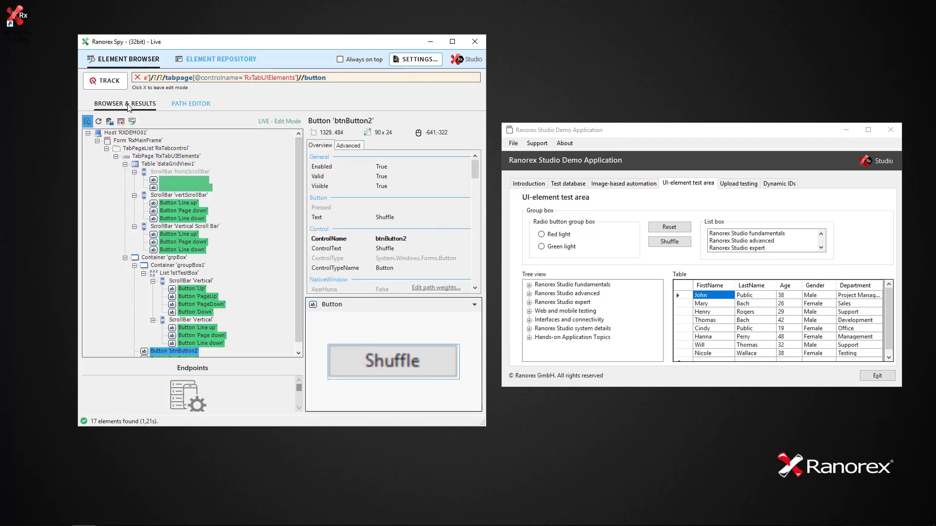
{"action": "type", "text": "[@visible='True' and"}
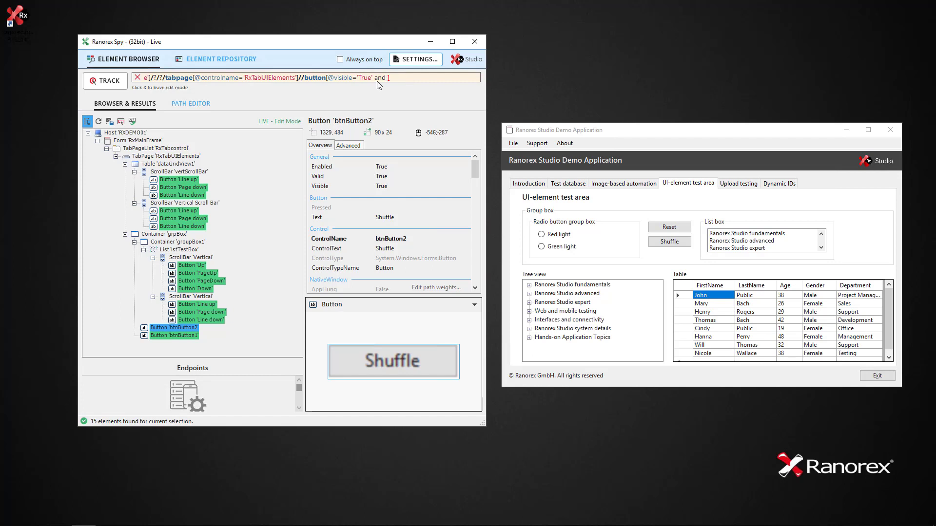
{"action": "type", "text": "@contro]"}
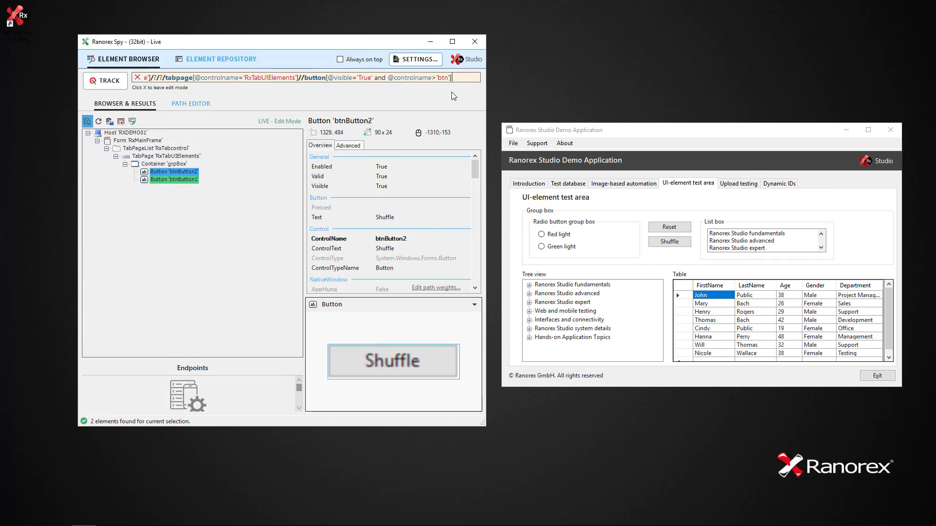
- Select the second matching button with index [2], then start tracking a new element from the demo app
{"action": "type", "text": "2]"}
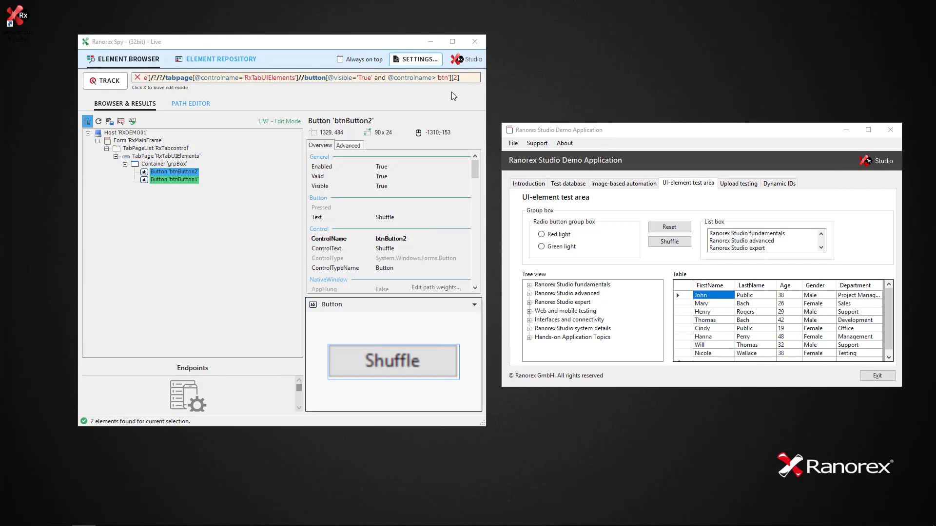
{"action": "left_click", "coordinate": [173, 171]}
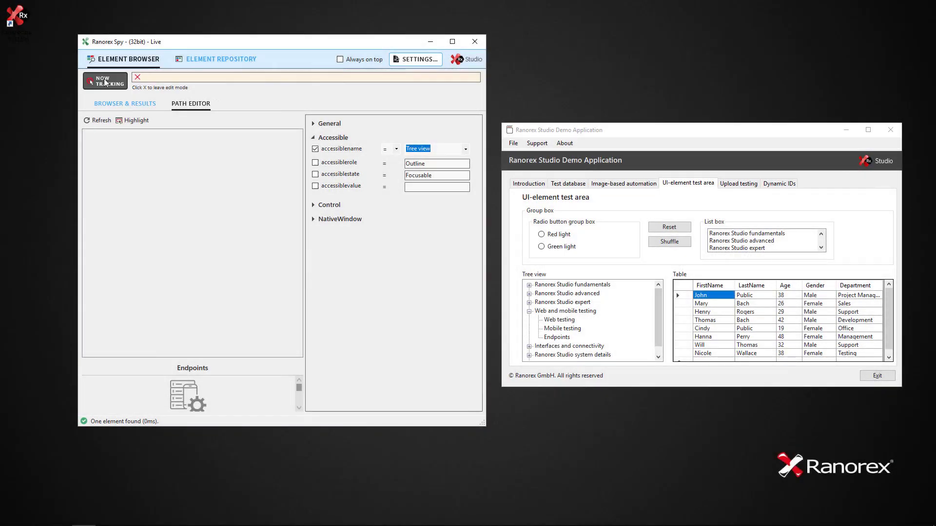
{"action": "left_click", "coordinate": [565, 310]}
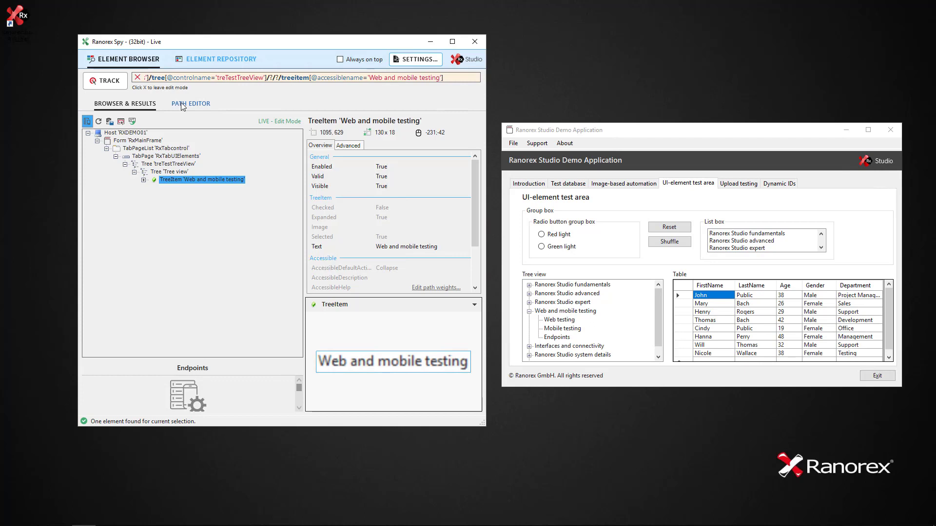
{"action": "left_click", "coordinate": [191, 103]}
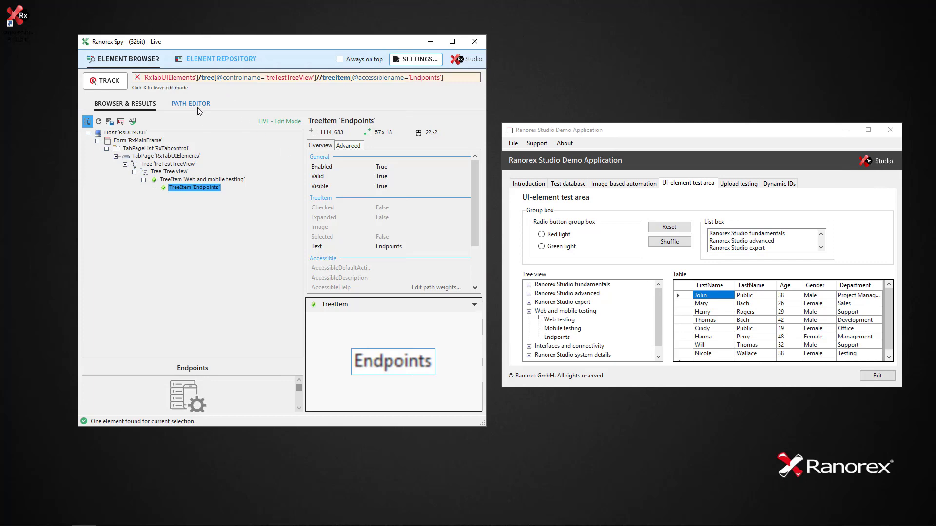
- Track the FirstName Row 3 cell from the shuffled demo table into the Path Editor
{"action": "left_click", "coordinate": [669, 241]}
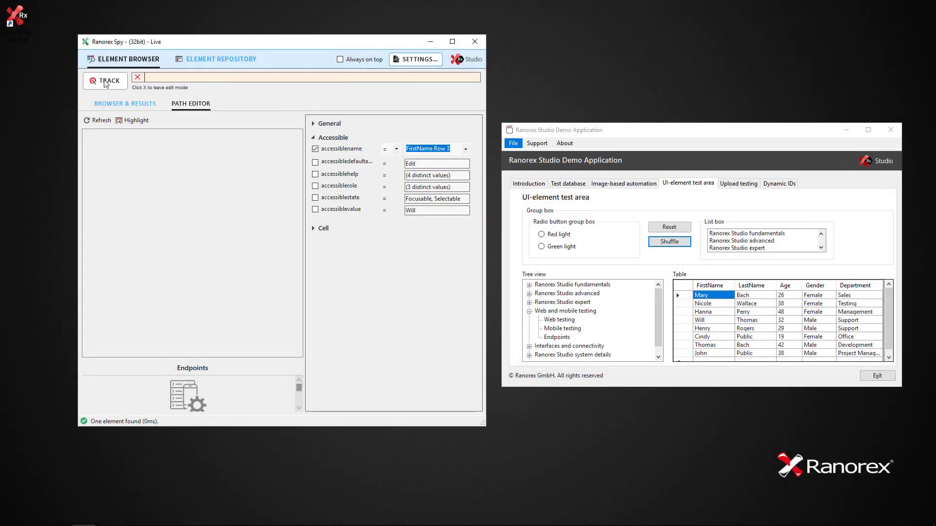
{"action": "left_click", "coordinate": [106, 81]}
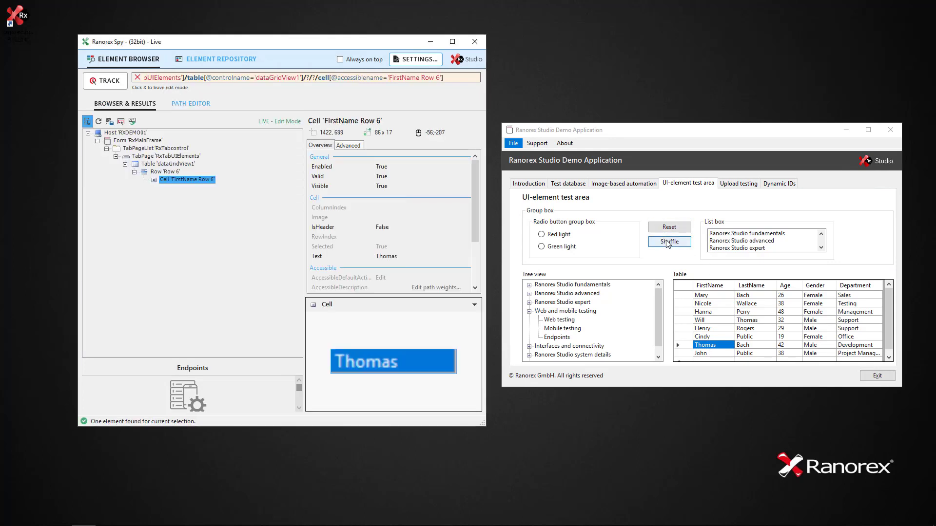
{"action": "left_click", "coordinate": [669, 242]}
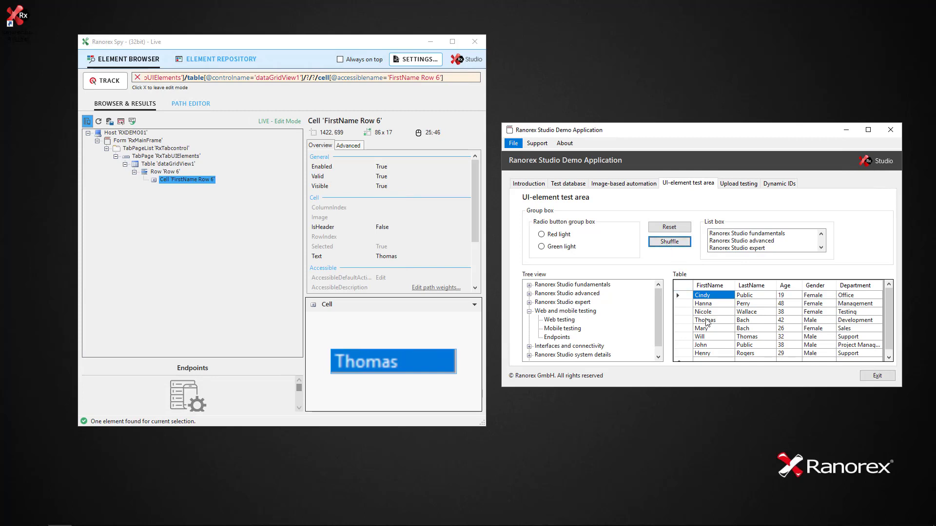
{"action": "left_click", "coordinate": [669, 241]}
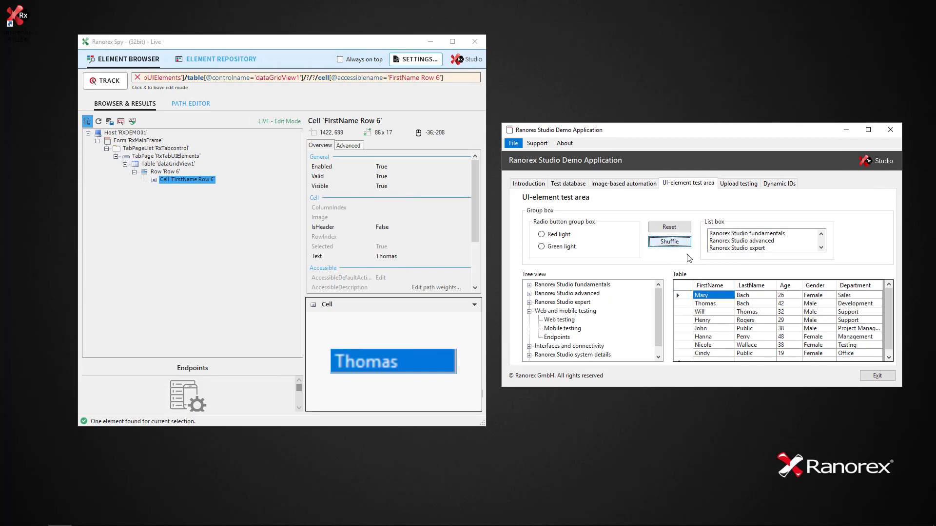
{"action": "mouse_move", "coordinate": [666, 258]}
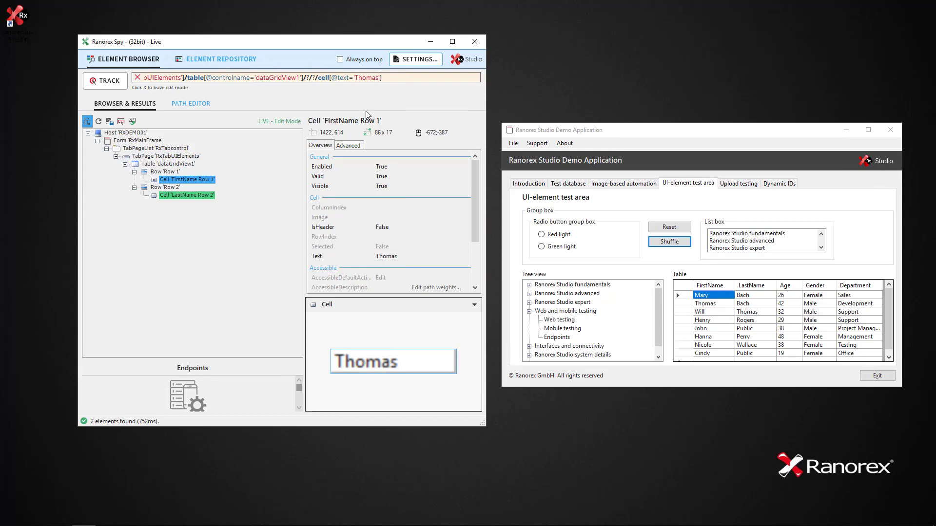
{"action": "type", "text": "and @accessiblename>"}
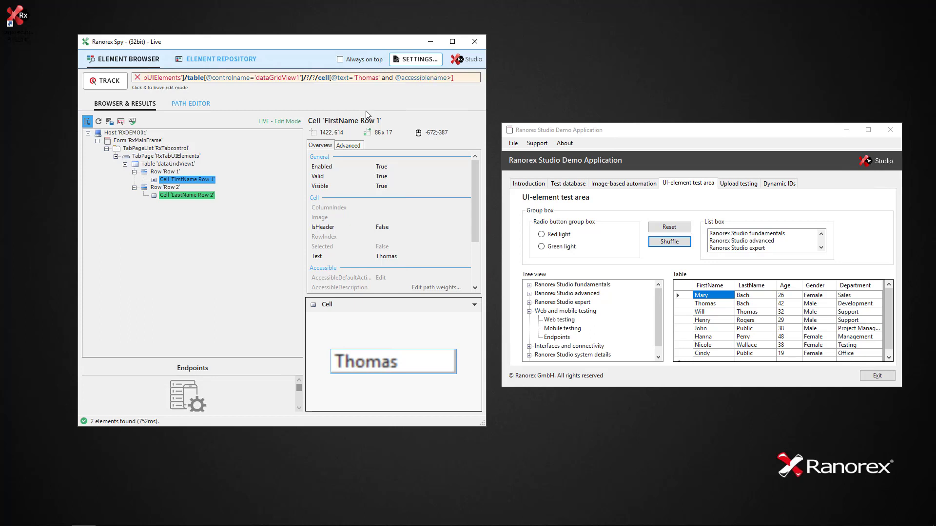
{"action": "type", "text": "'First"}
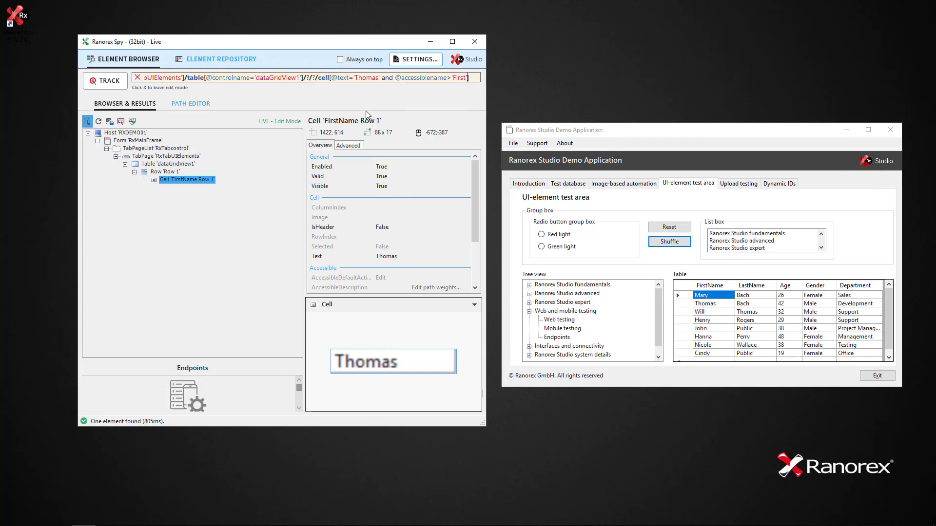
{"action": "type", "text": "/"}
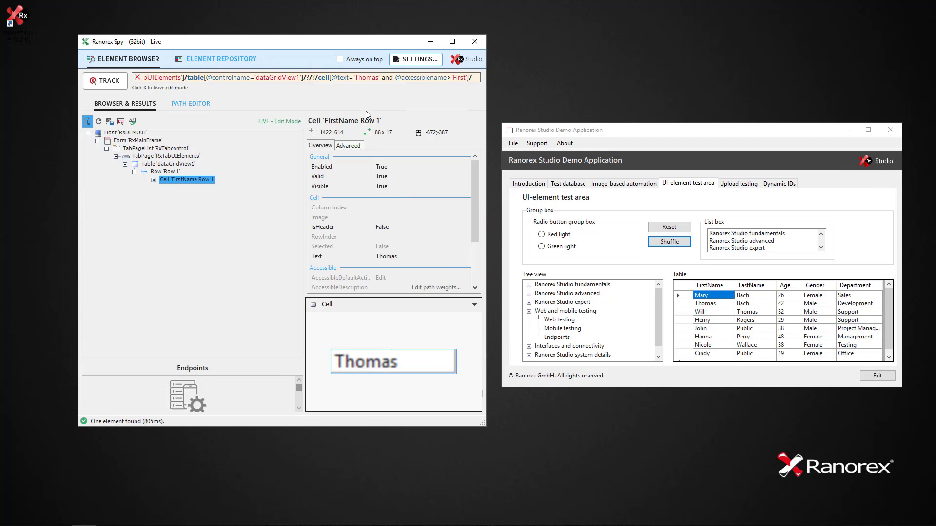